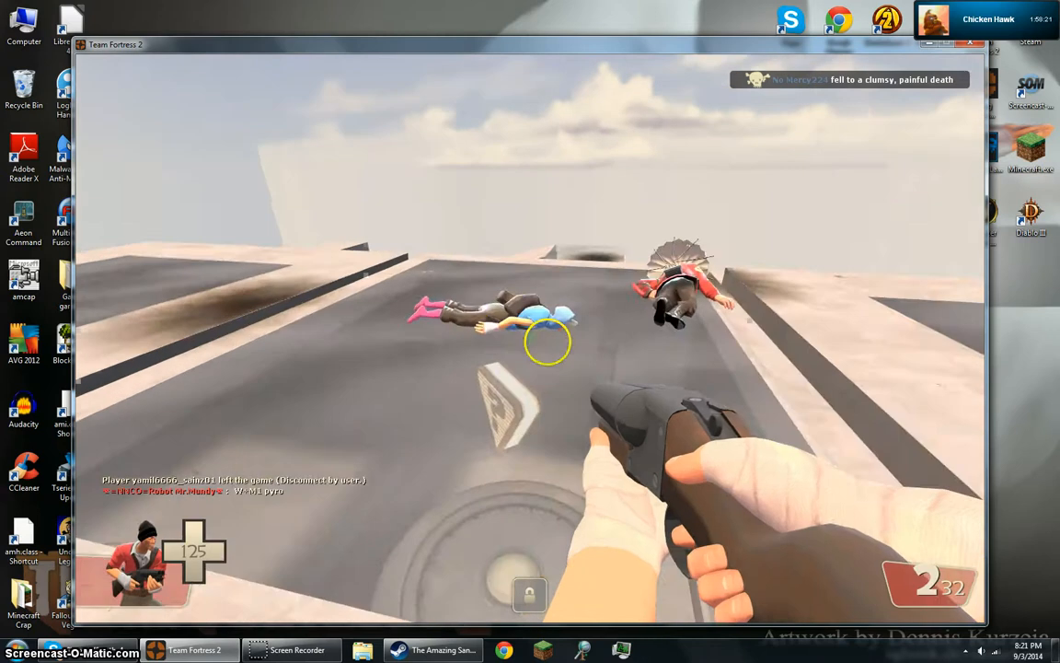
Bring up the class selection screen mid-match with Scout chosen.
{"action": "key", "text": "Tab"}
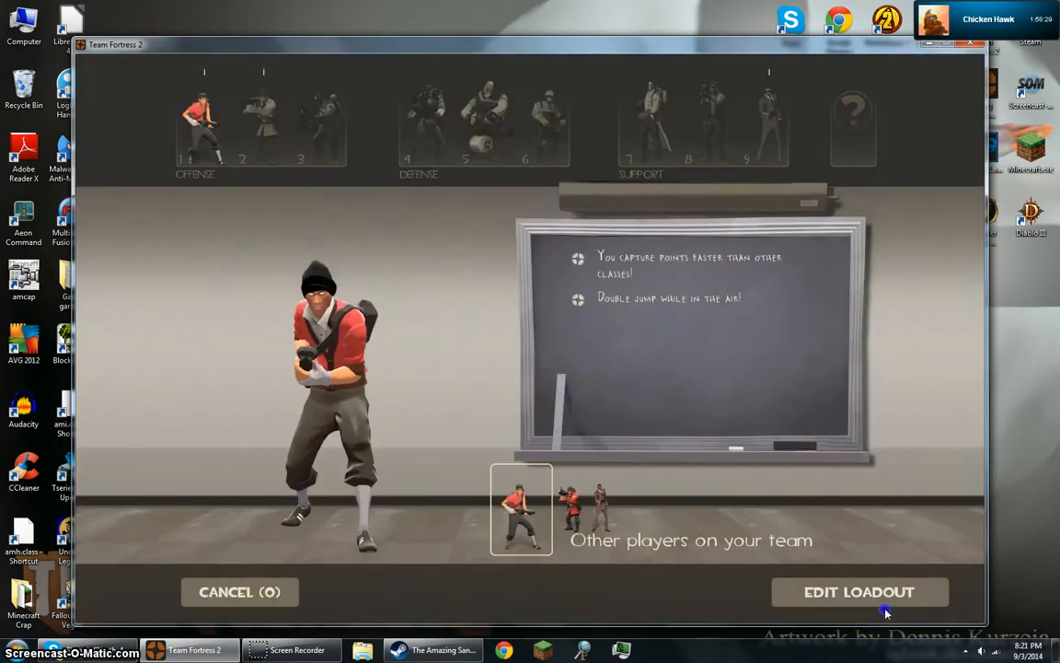
Review the Scout's equipped loadout, return, and choose the Spy as the next class.
{"action": "left_click", "coordinate": [857, 591]}
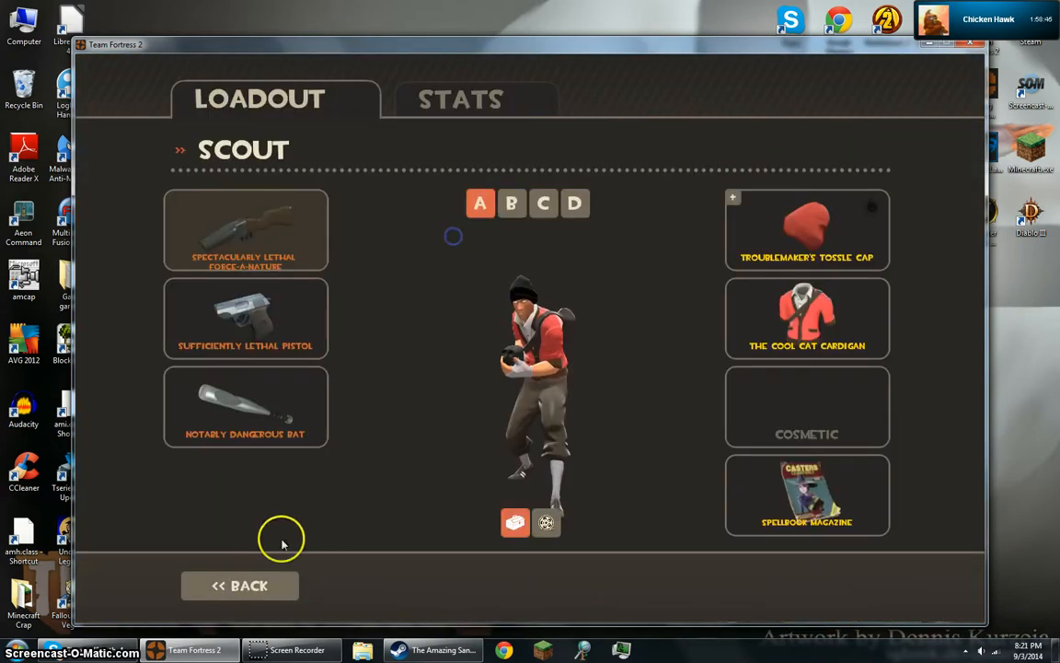
{"action": "left_click", "coordinate": [239, 585]}
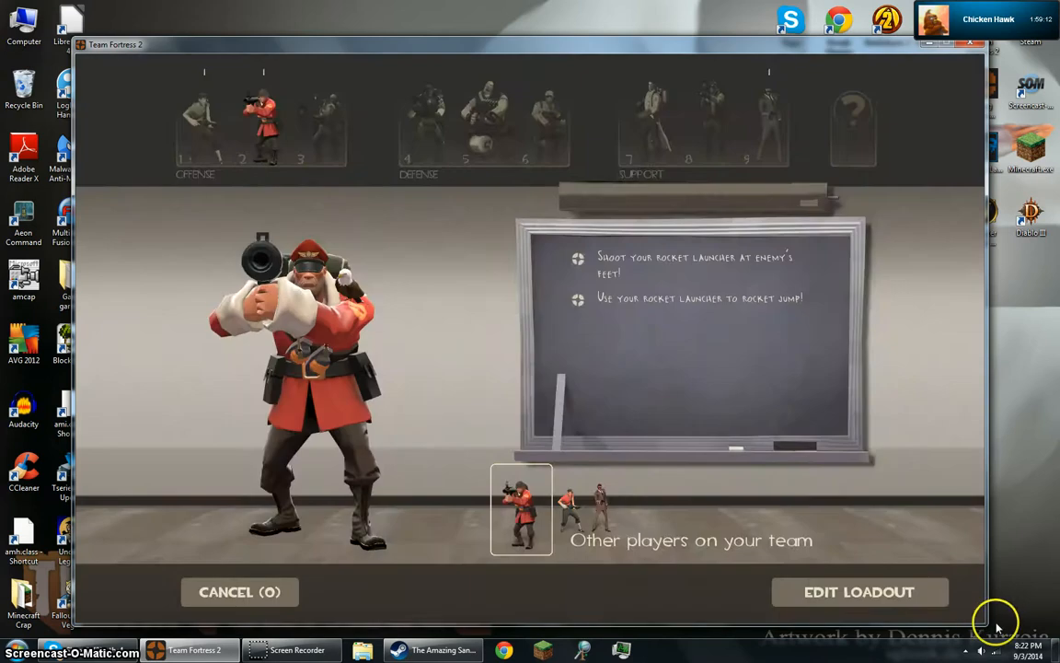
{"action": "left_click", "coordinate": [858, 593]}
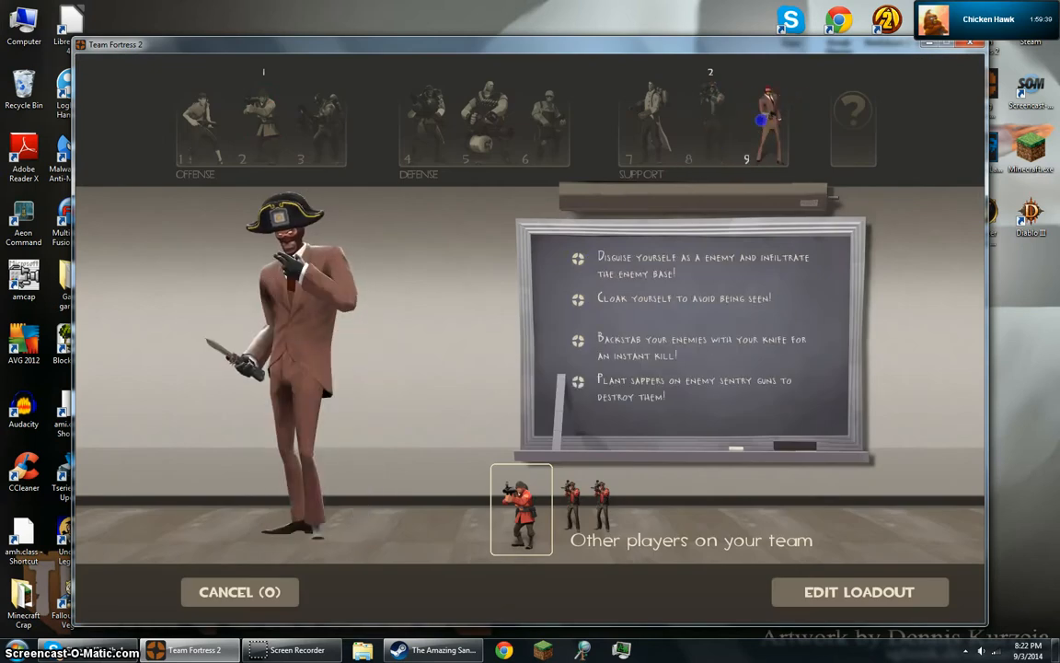
Confirm the Spy and spawn into the match on the rooftop ledge.
{"action": "left_click", "coordinate": [239, 593]}
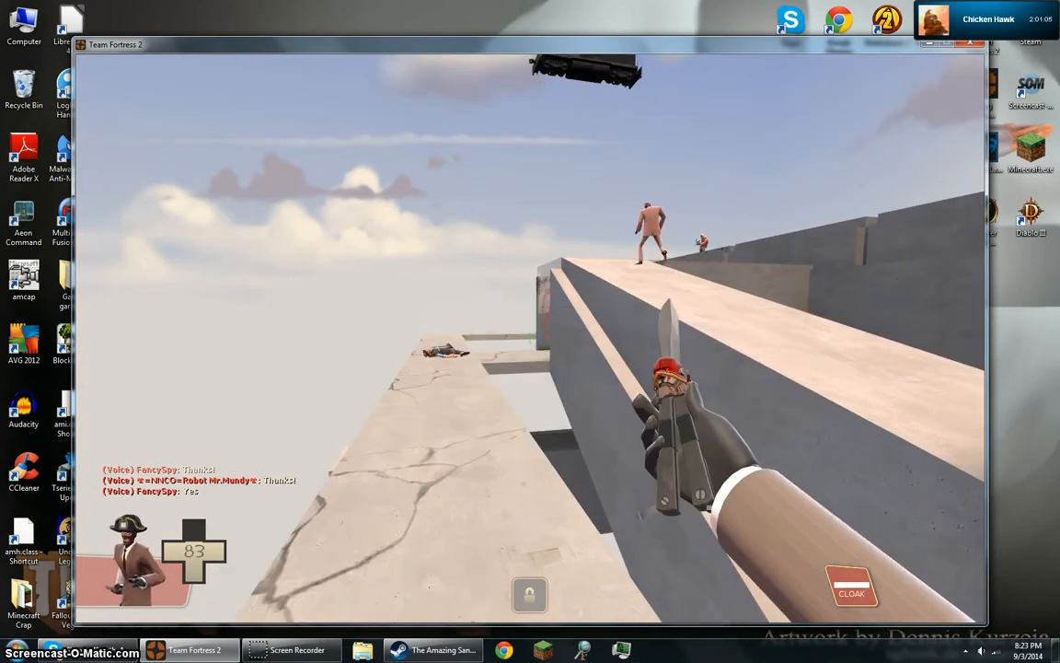
Switch back to playing the map as the Scout.
{"action": "key", "text": "Tab"}
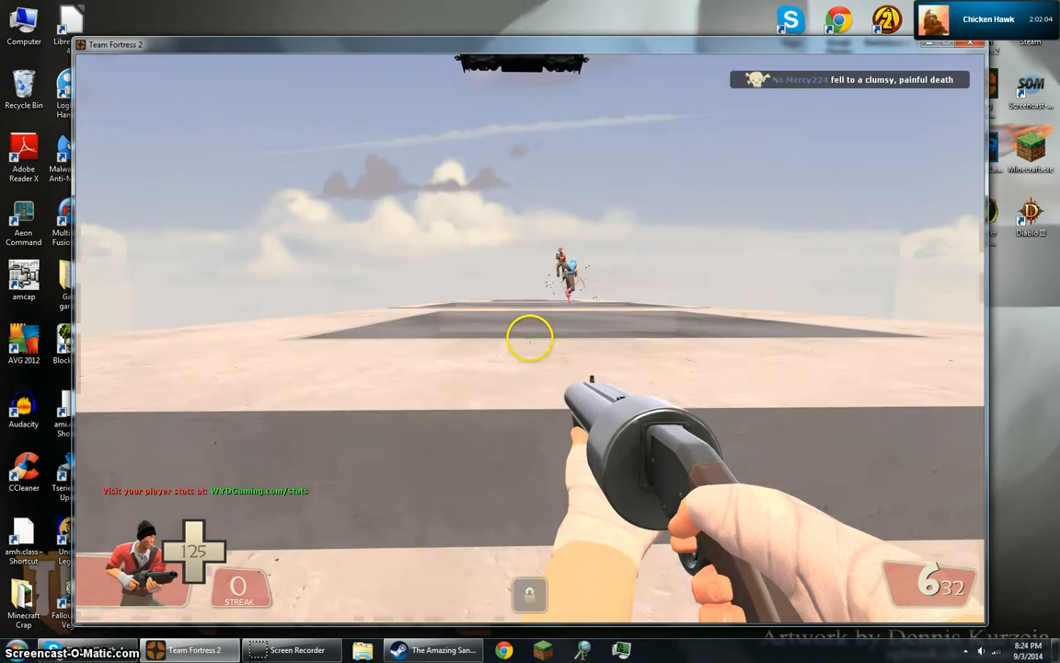
Reopen the class selection screen and confirm the Spy class choice.
{"action": "left_click", "coordinate": [530, 332]}
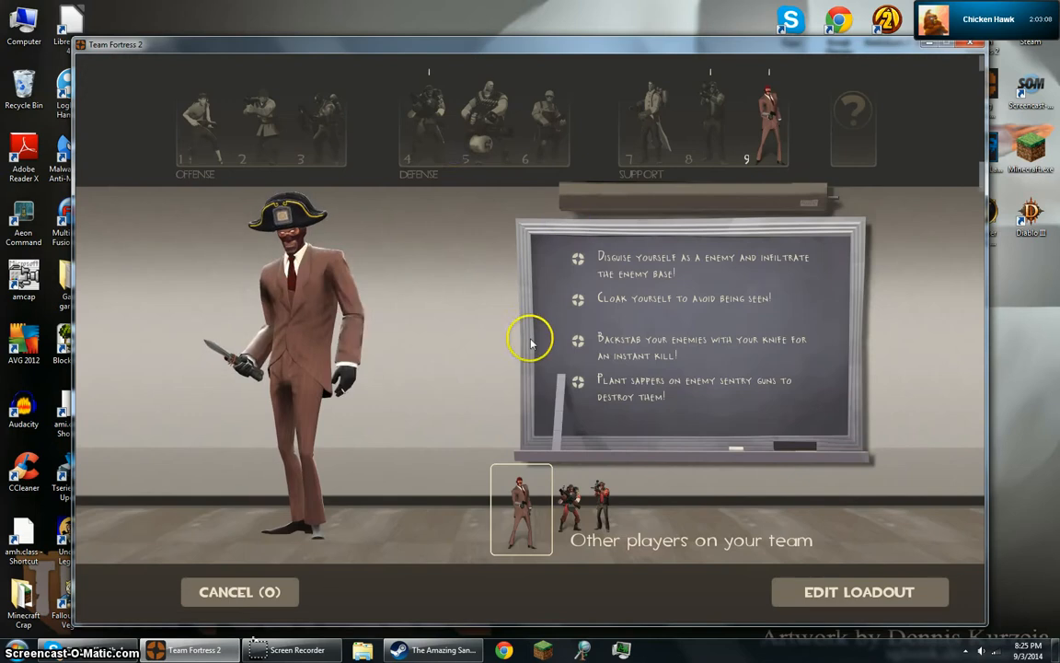
{"action": "left_click", "coordinate": [261, 125]}
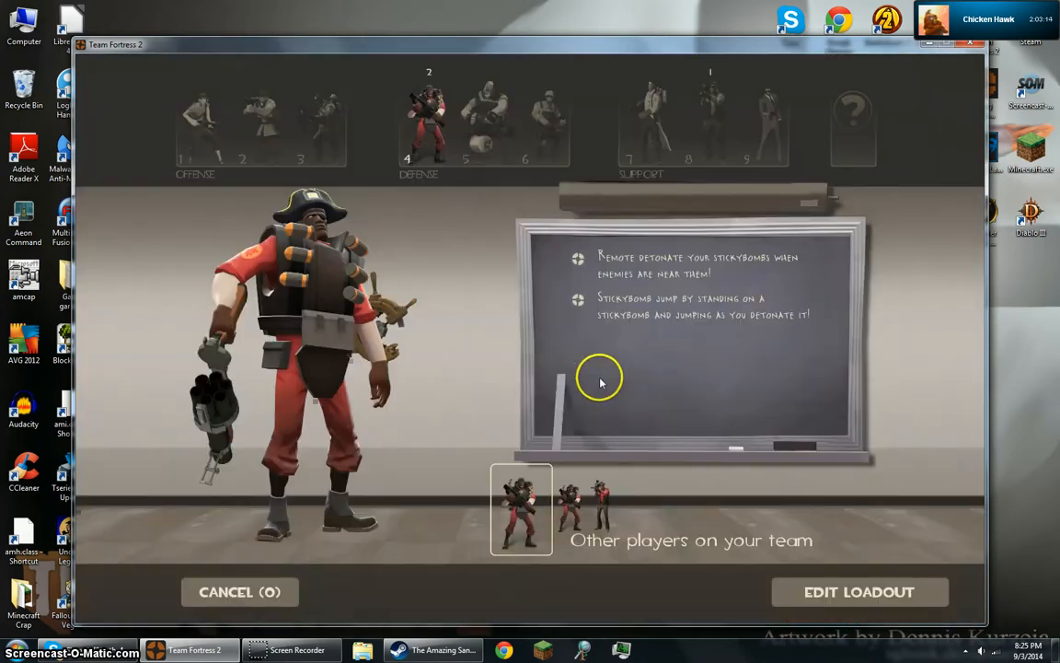
Review the Demoman's equipped items, go back, and spawn as Demoman.
{"action": "left_click", "coordinate": [858, 593]}
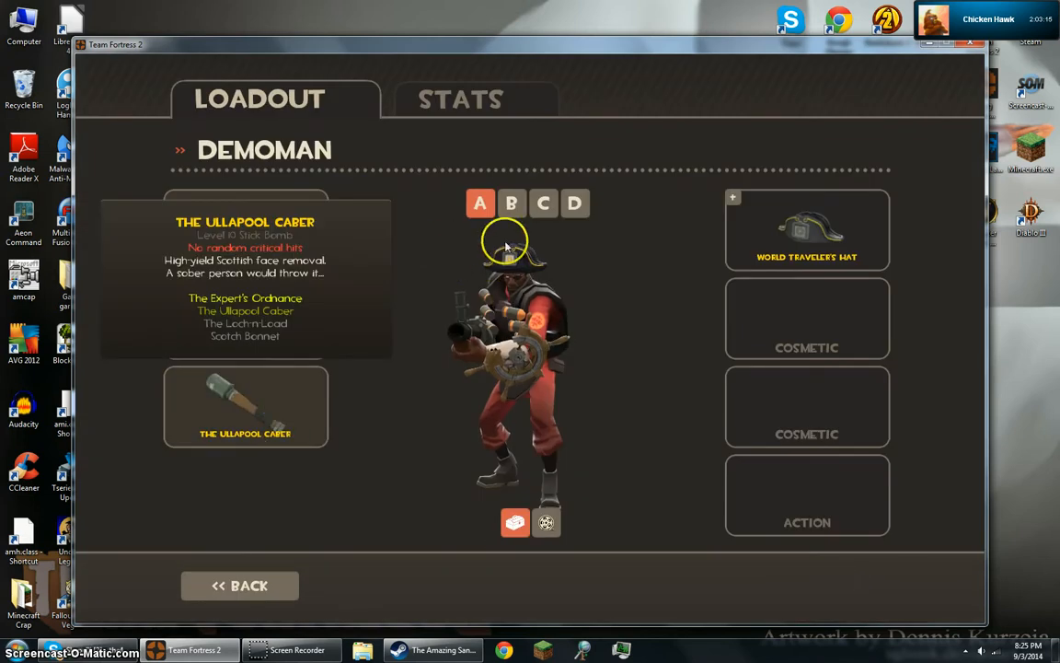
{"action": "left_click", "coordinate": [239, 585]}
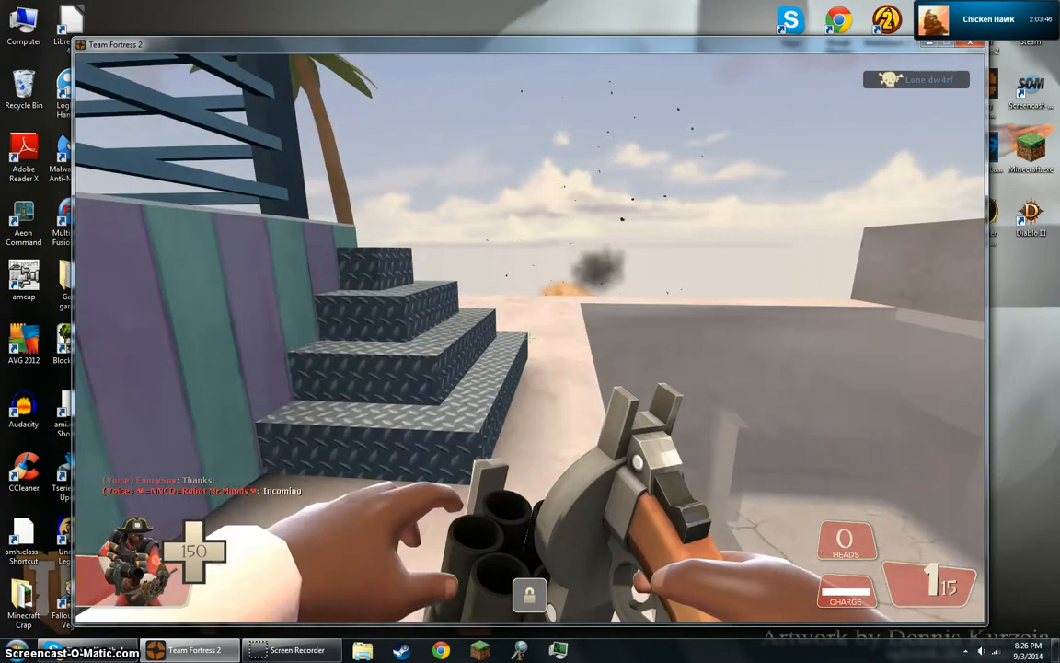
Fire the grenade launcher at the enemies ahead and the Heavy on the ledge.
{"action": "key", "text": "Tab"}
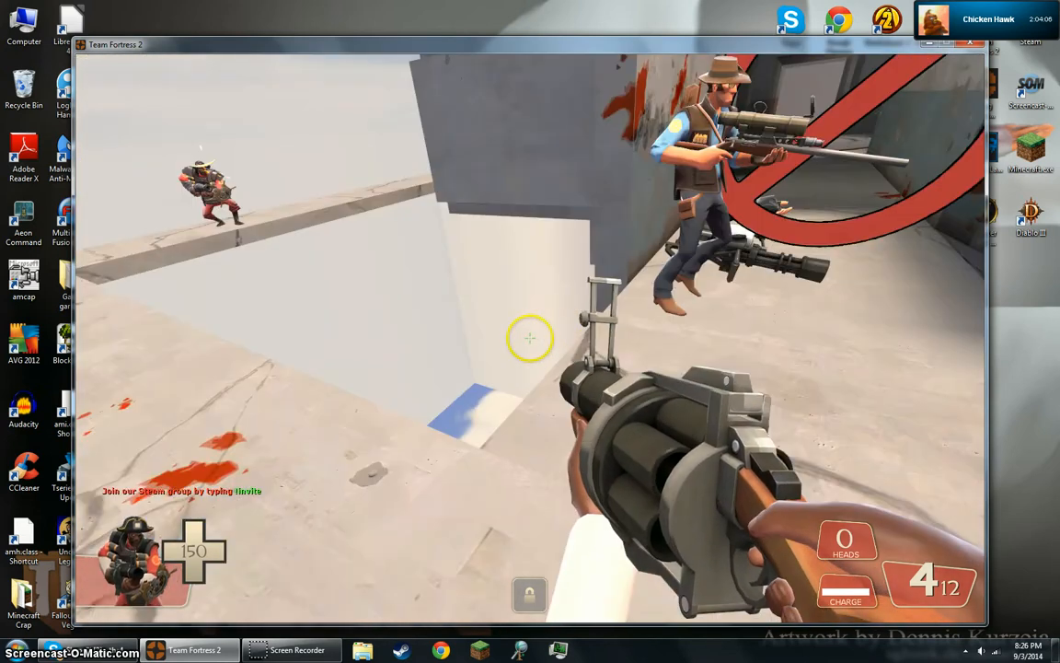
{"action": "left_click", "coordinate": [531, 338]}
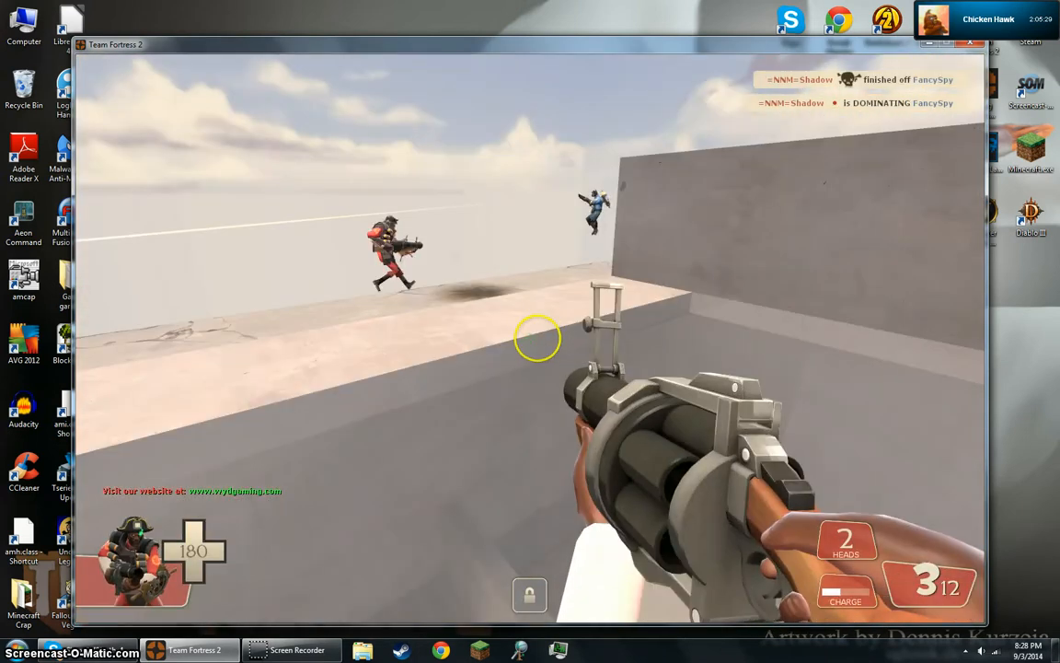
{"action": "left_click", "coordinate": [534, 339]}
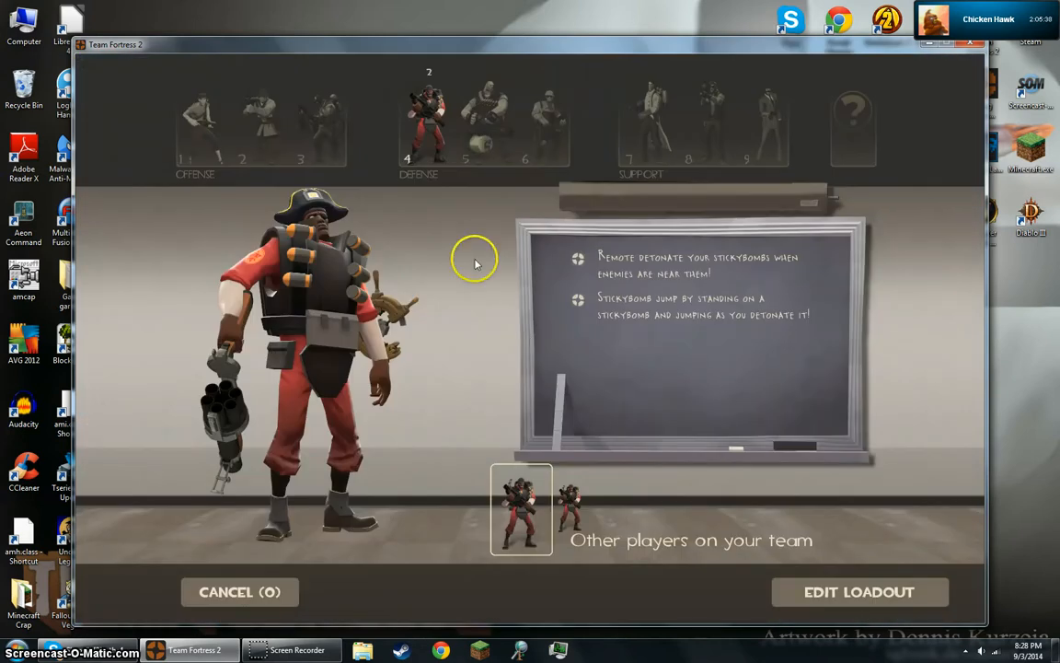
Choose Soldier, leave its loadout screen, and respawn in the match as Soldier.
{"action": "left_click", "coordinate": [240, 593]}
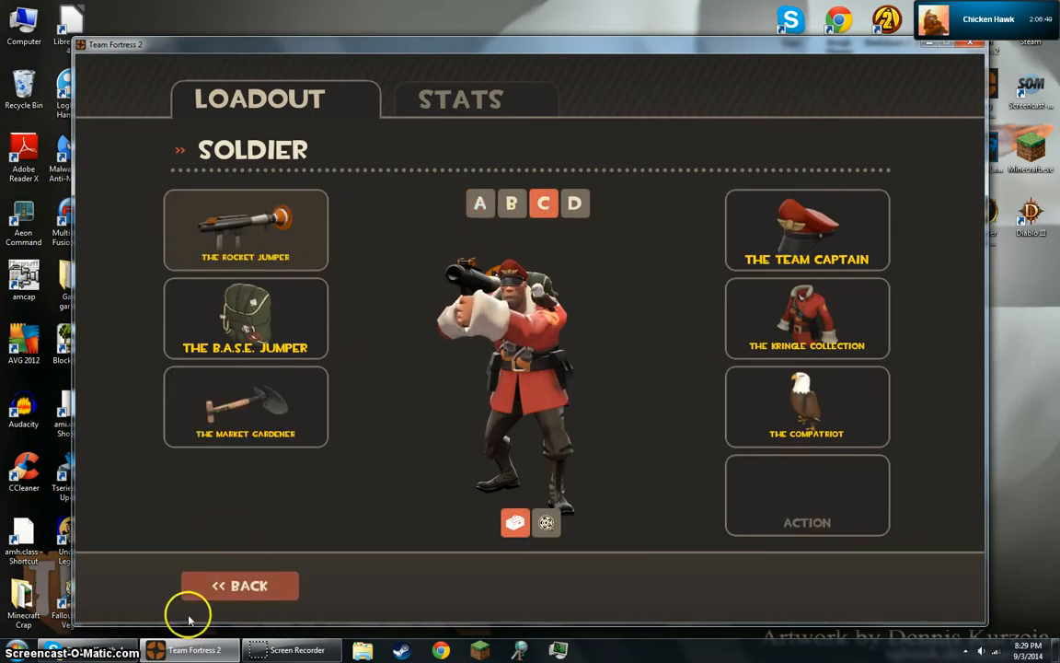
{"action": "left_click", "coordinate": [239, 586]}
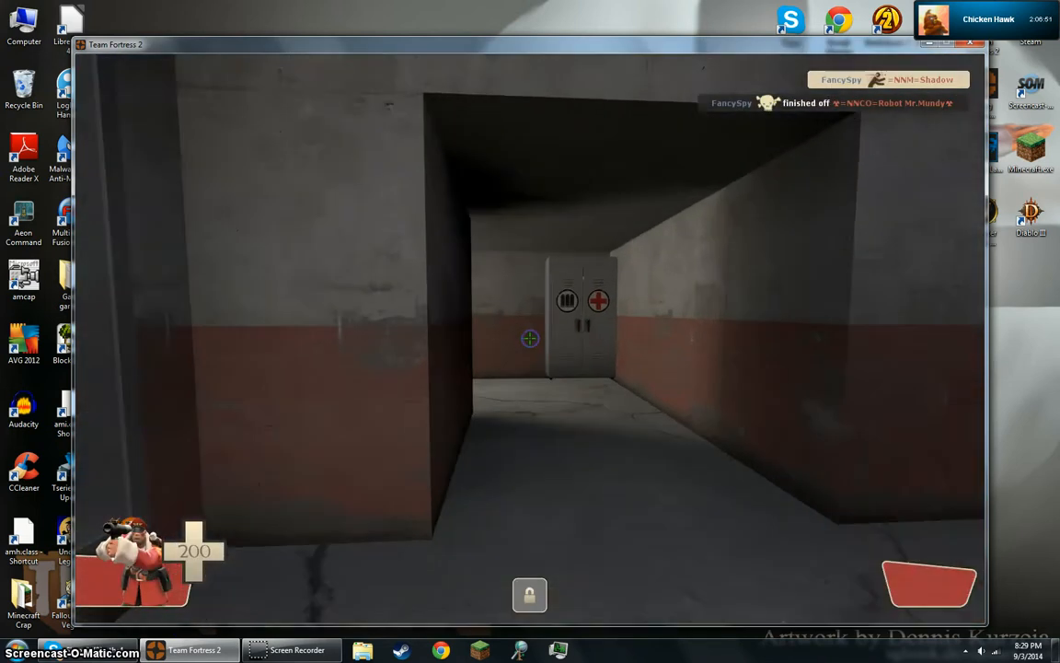
As Soldier, shoot twice at the enemy Pyro on the concrete ledge.
{"action": "key", "text": "Escape"}
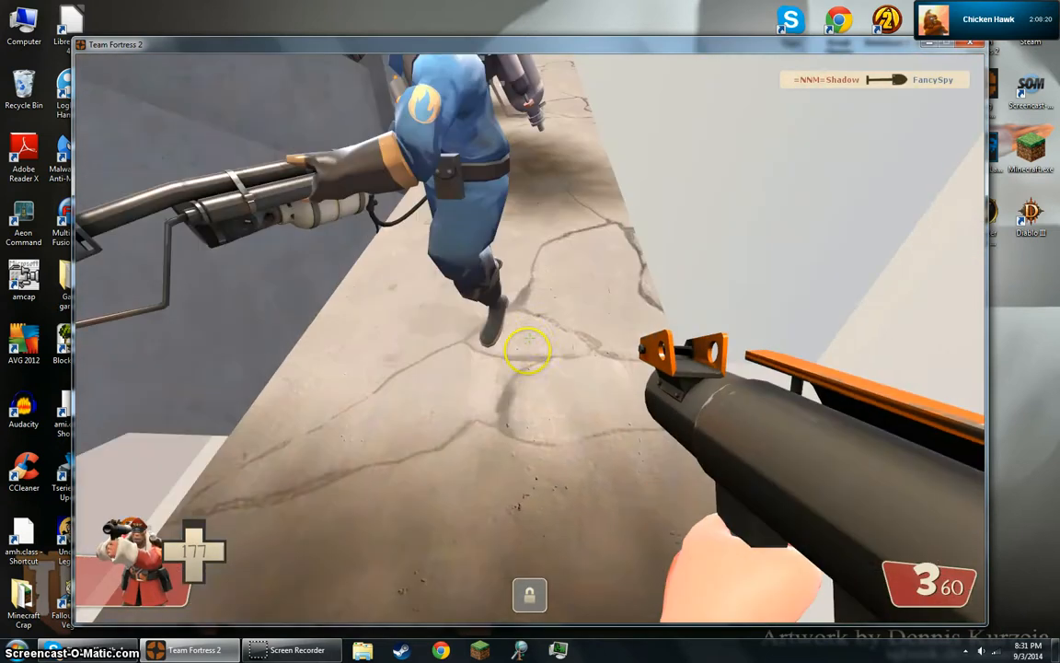
{"action": "left_click", "coordinate": [530, 350]}
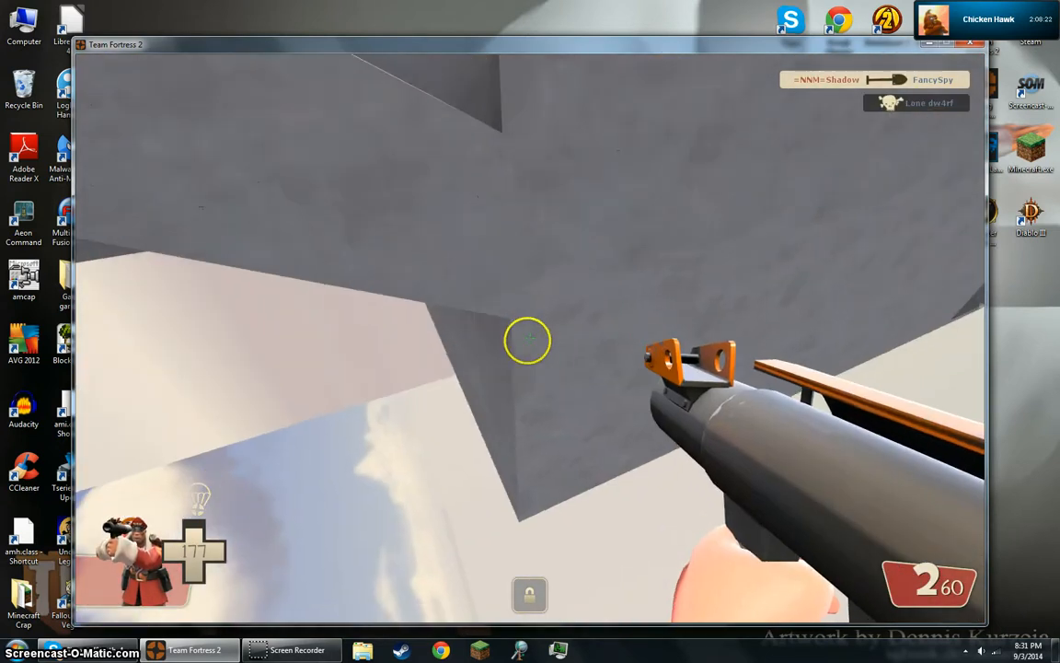
{"action": "left_click", "coordinate": [530, 341]}
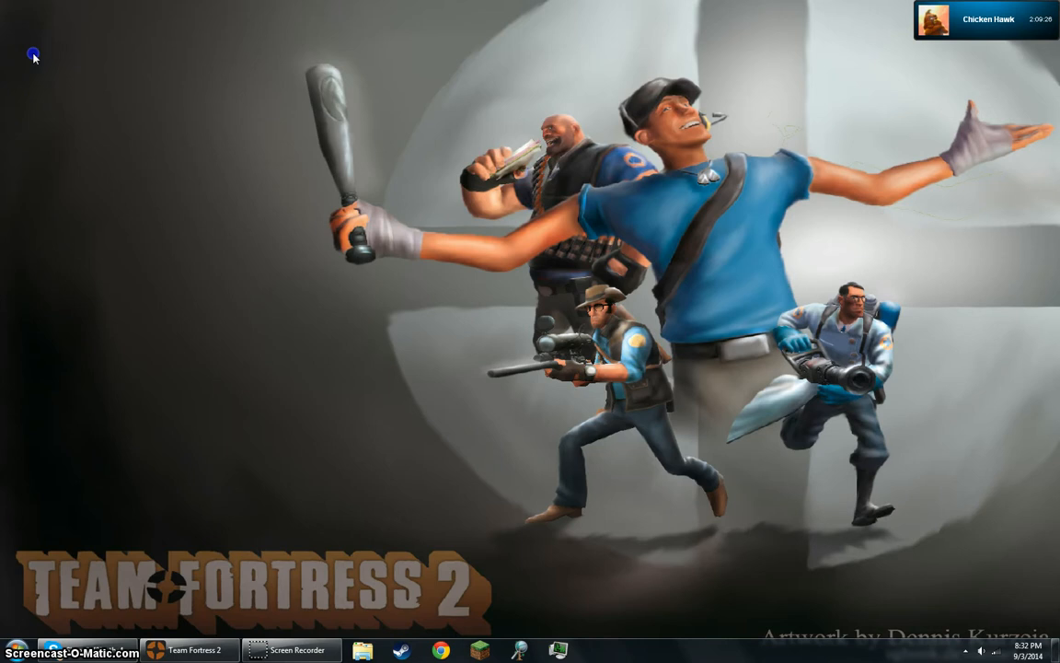
{"action": "mouse_move", "coordinate": [280, 568]}
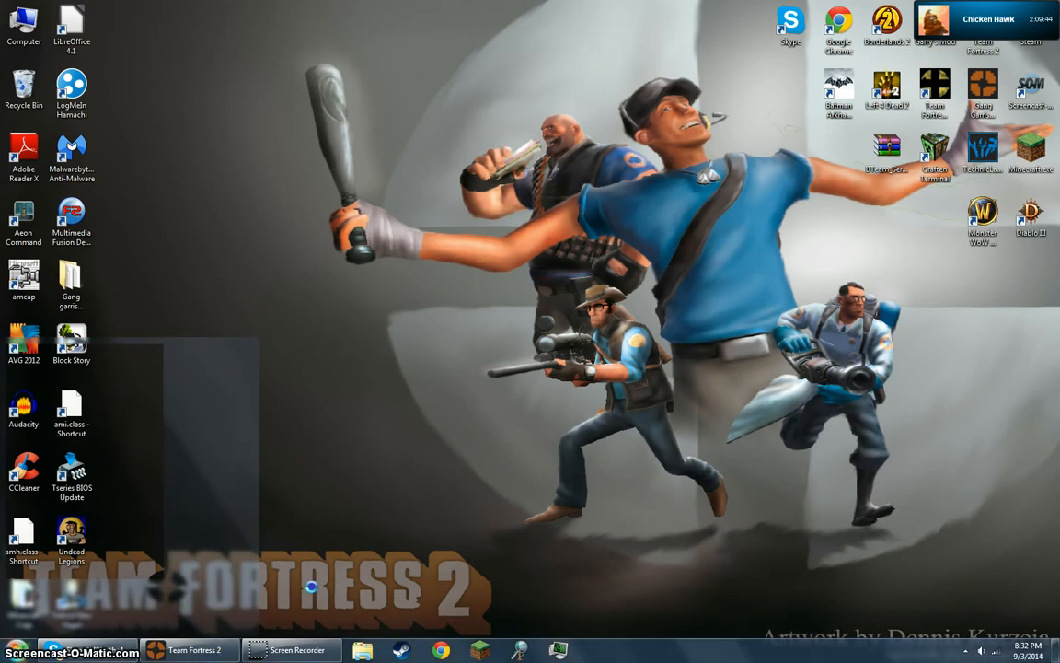
Restore the Team Fortress 2 window from the taskbar via the Start menu area.
{"action": "left_click", "coordinate": [15, 651]}
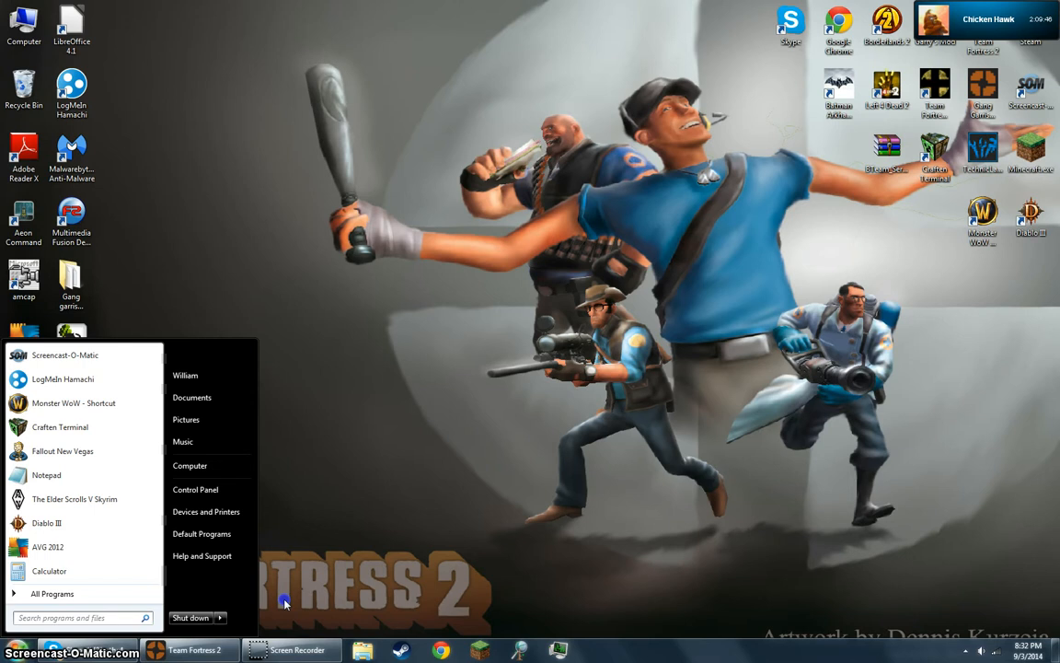
{"action": "left_click", "coordinate": [193, 650]}
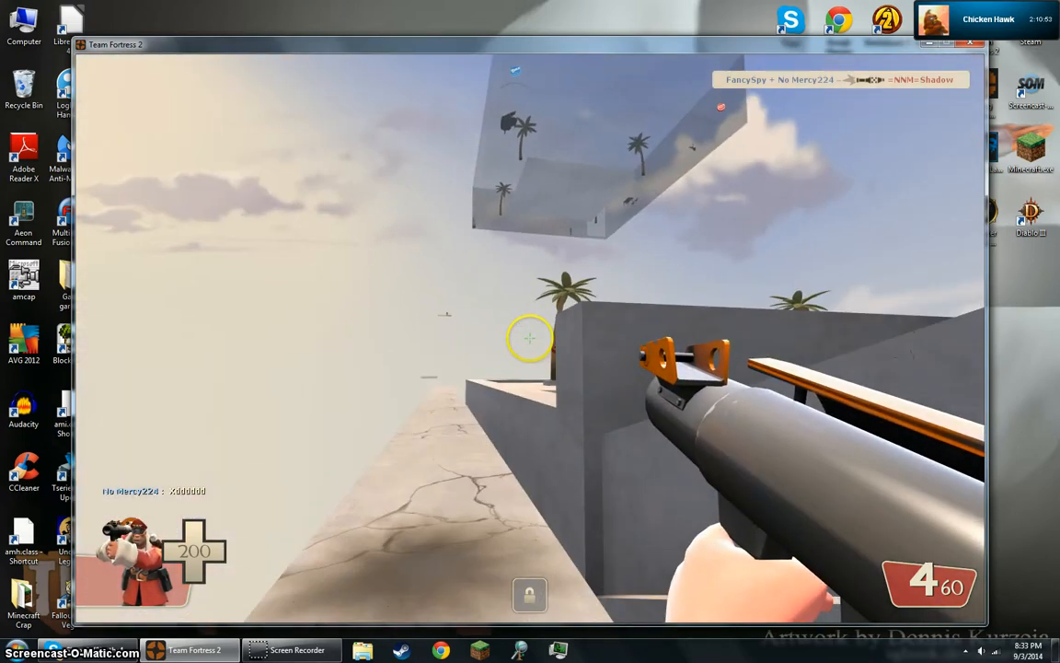
Fire a rocket at an enemy across the rooftops as Soldier.
{"action": "left_click", "coordinate": [530, 338]}
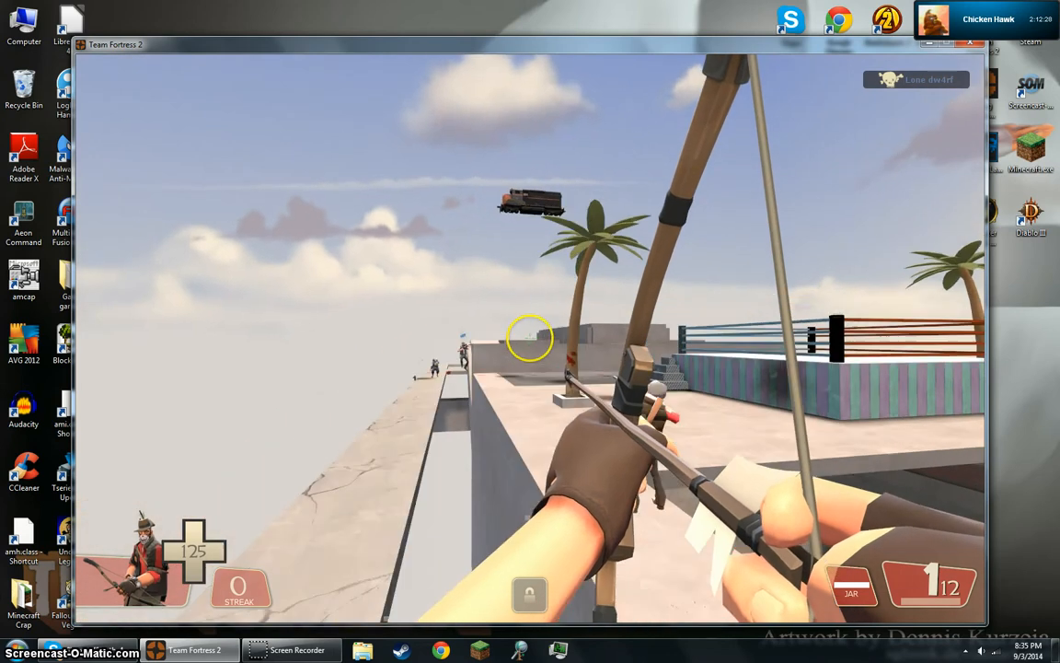
Pause the match to bring up the main menu with Resume Game.
{"action": "key", "text": "Escape"}
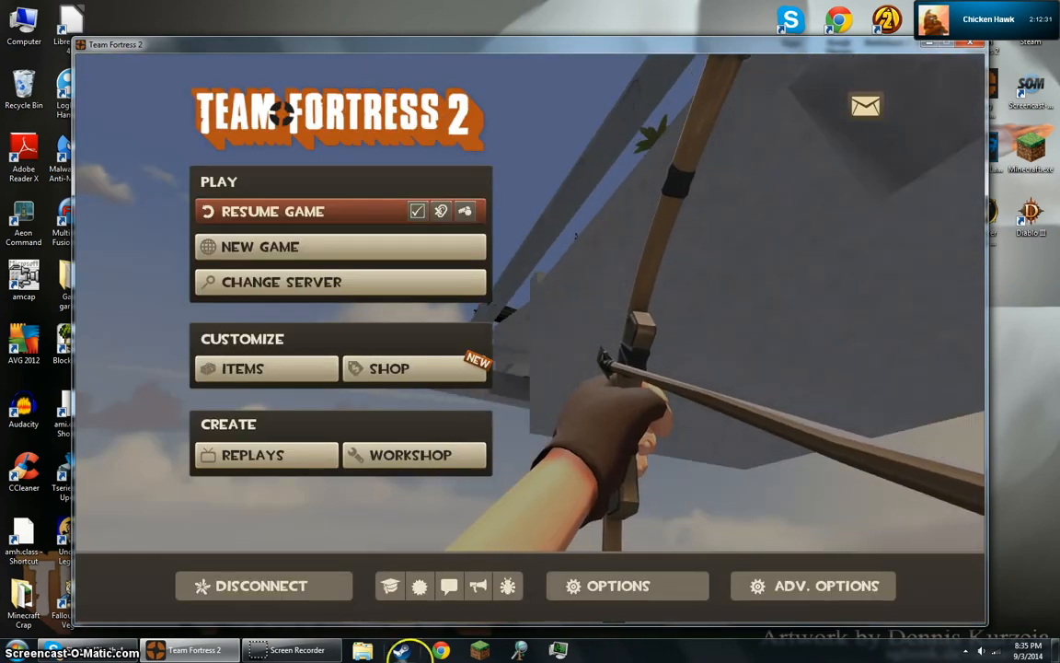